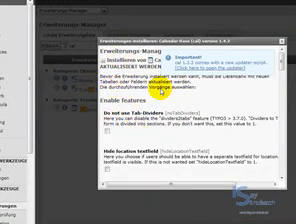
scroll("down", 3)
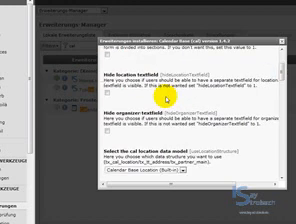
scroll("down", 3)
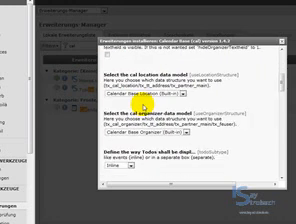
scroll("down", 3)
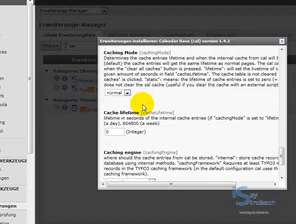
scroll("down", 3)
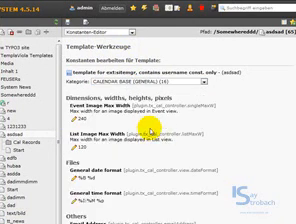
scroll("down", 3)
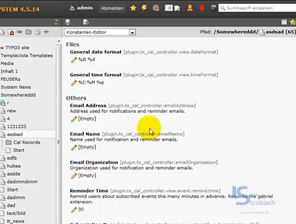
scroll("down", 3)
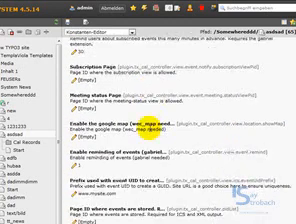
scroll("down", 3)
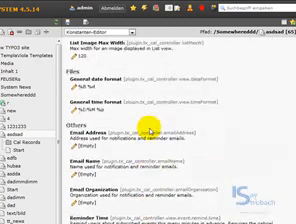
scroll("down", 3)
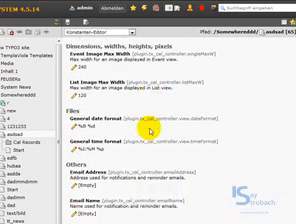
scroll("down", 3)
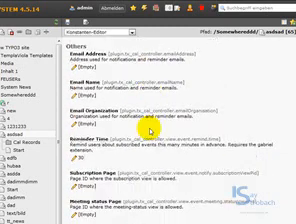
scroll("down", 3)
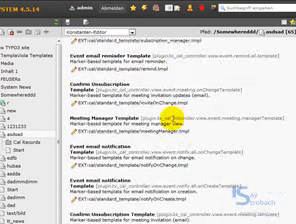
scroll("down", 3)
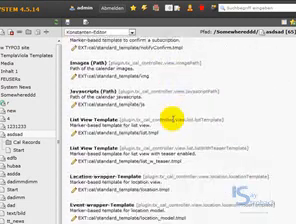
scroll("down", 3)
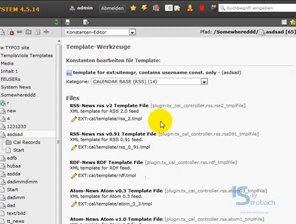
scroll("down", 3)
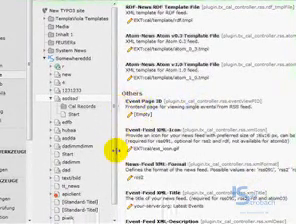
scroll("down", 3)
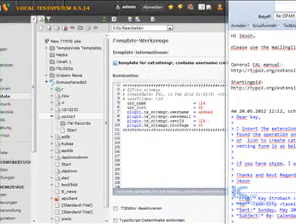
scroll("down", 3)
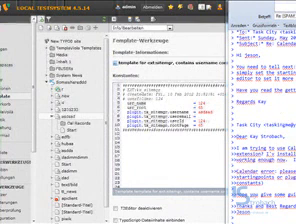
scroll("down", 3)
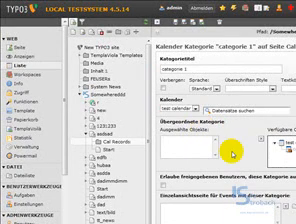
scroll("down", 3)
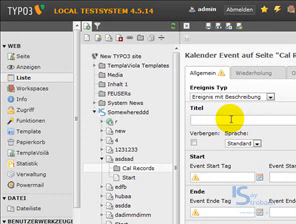
type("test")
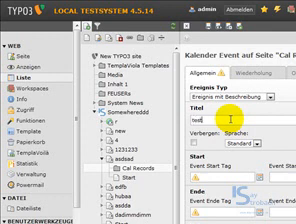
type("title")
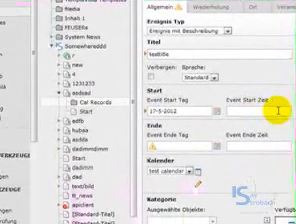
type("10:00")
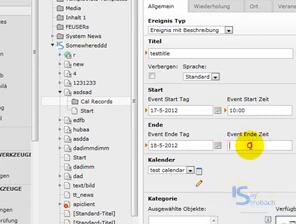
type("12:00")
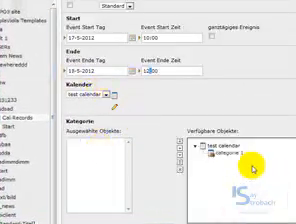
scroll("down", 3)
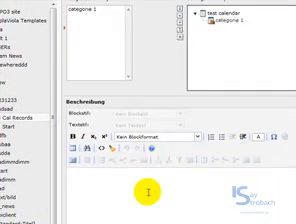